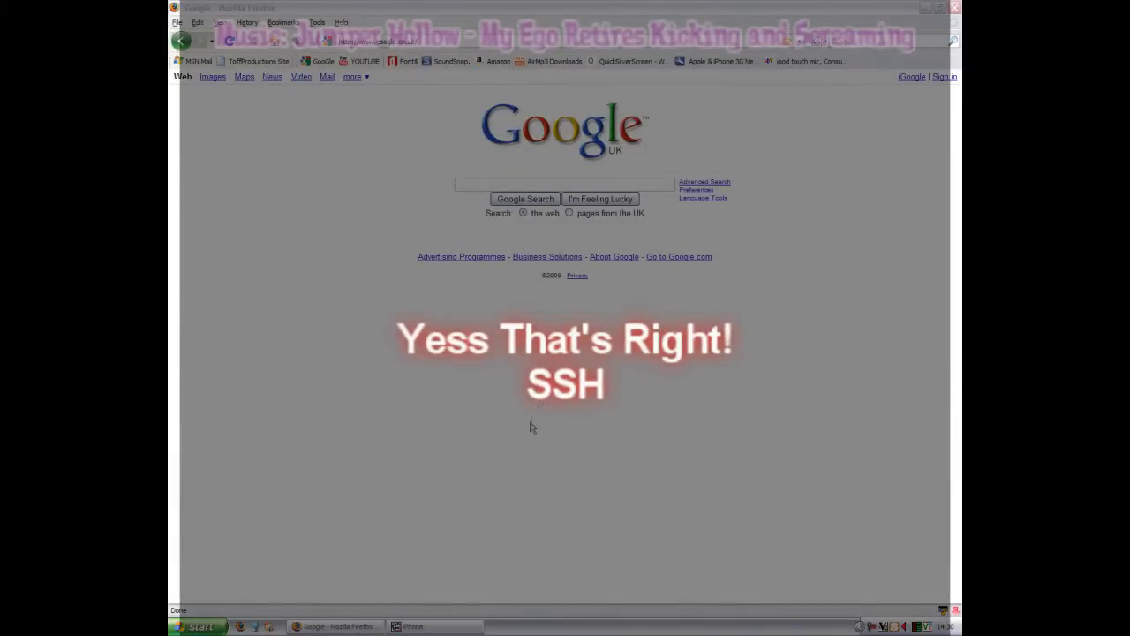
Dismiss the winscp418.exe download prompt and close the Firefox window.
left_click(433, 626)
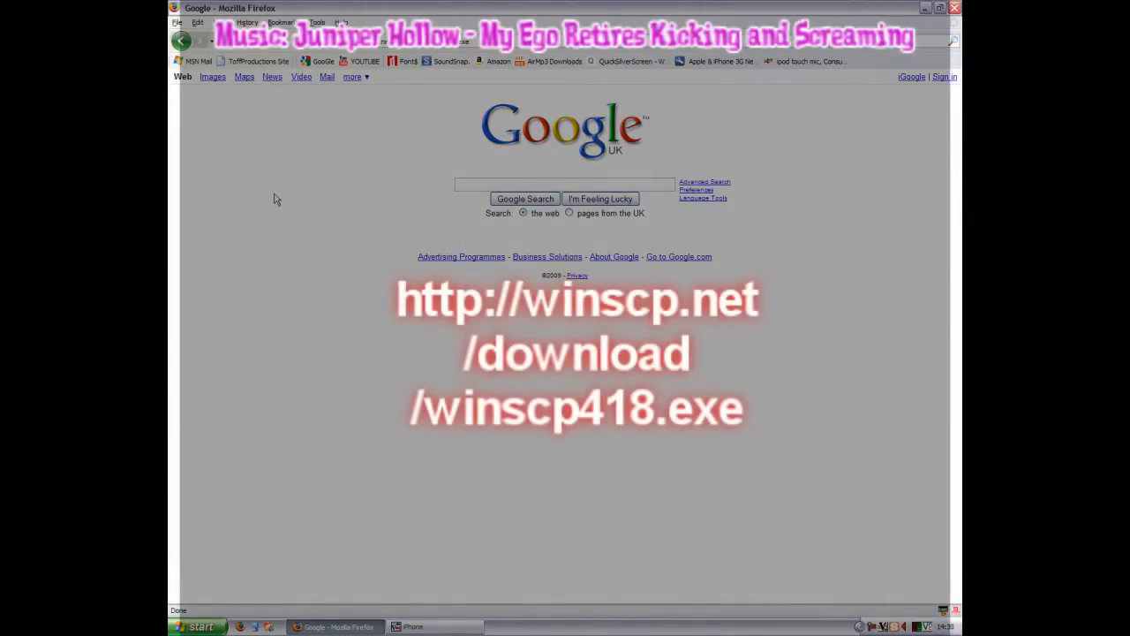
mouse_move(466, 79)
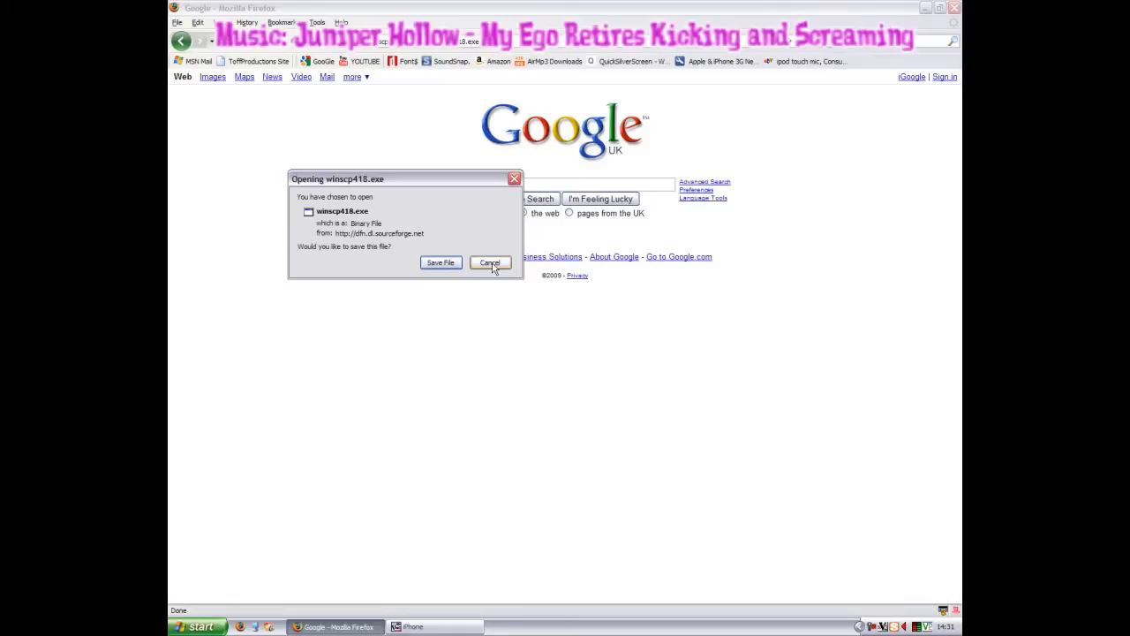
mouse_move(505, 269)
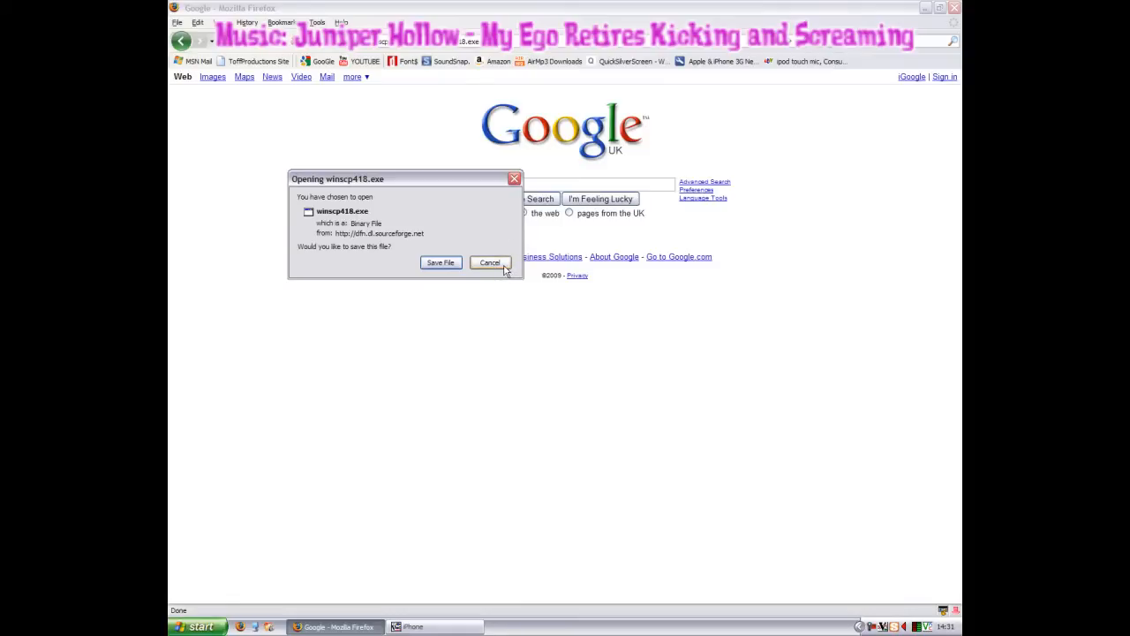
left_click(489, 263)
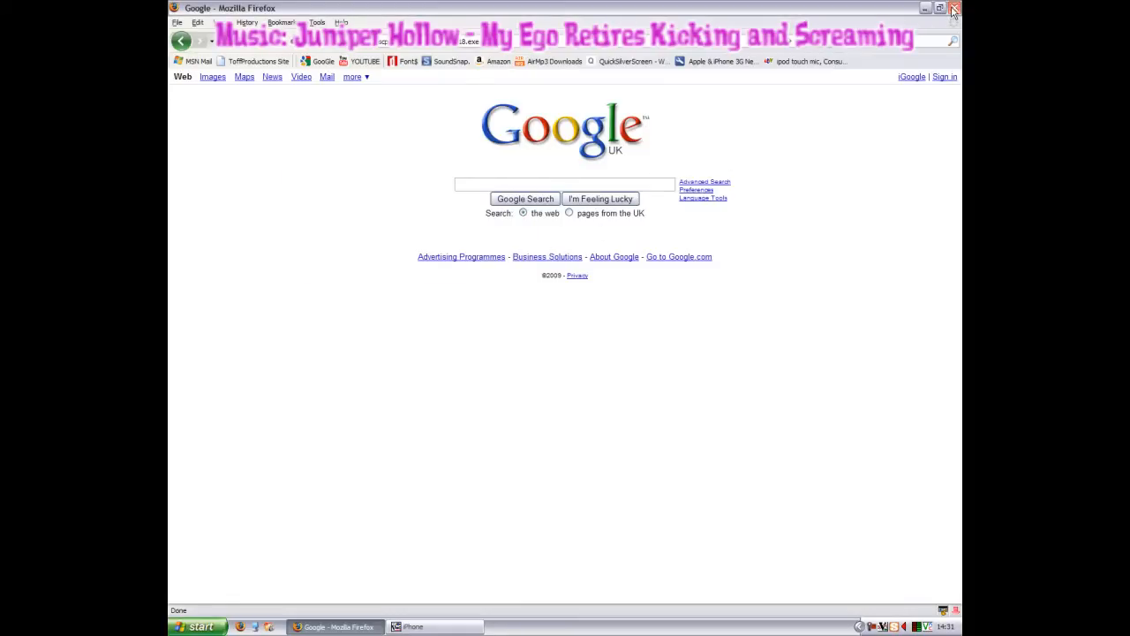
left_click(926, 8)
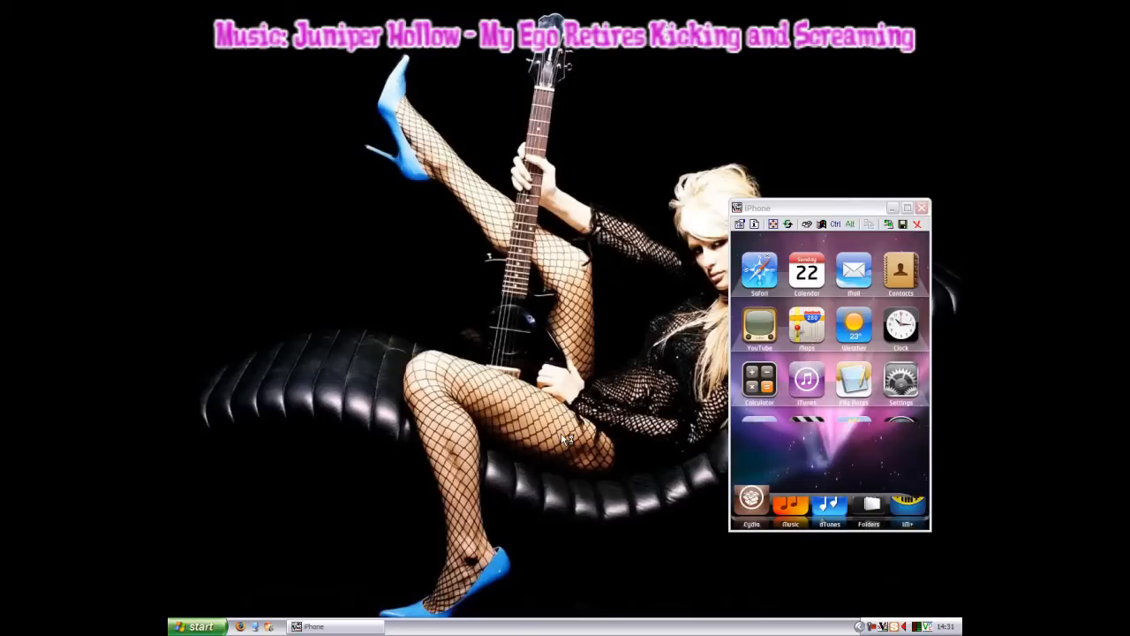
mouse_move(545, 422)
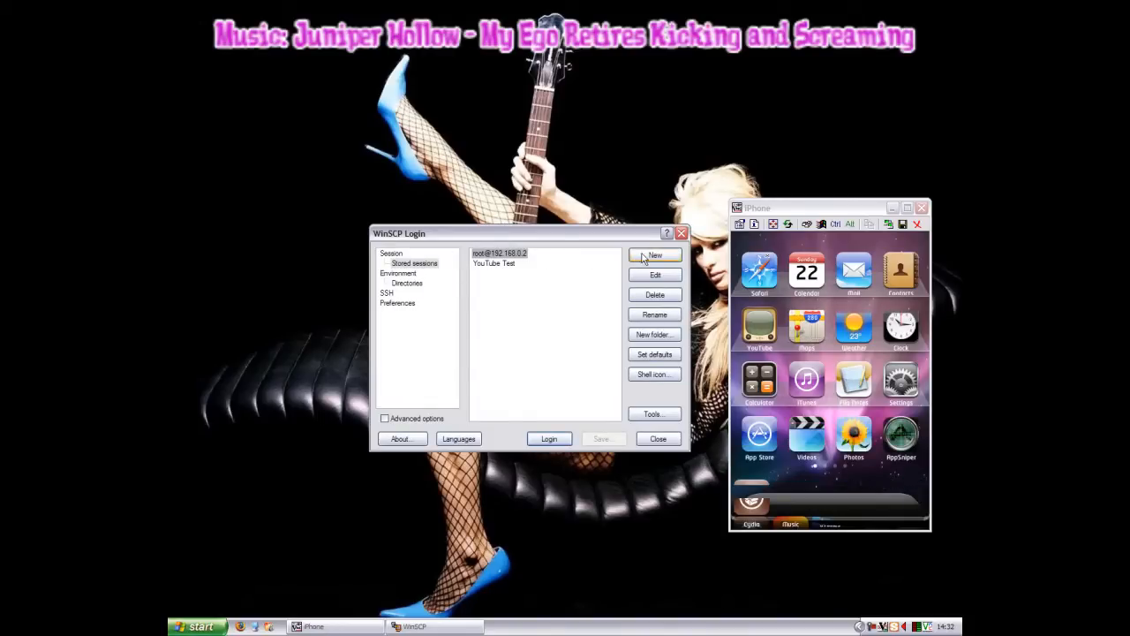
Start a blank new SFTP login on port 22, ready to enter the host name.
left_click(654, 256)
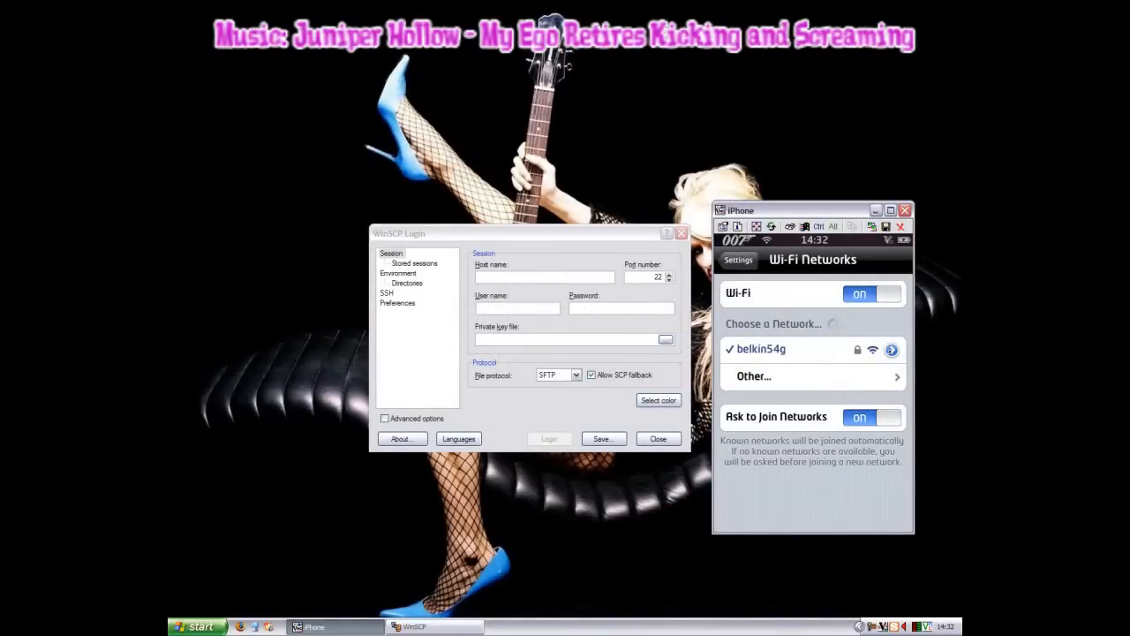
left_click(892, 349)
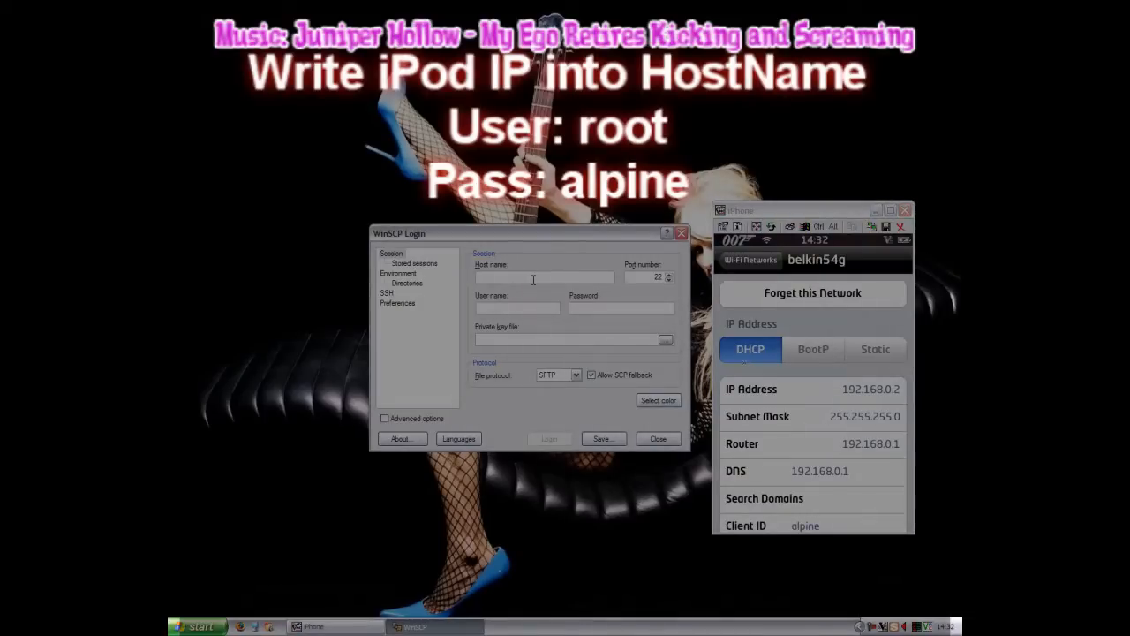
type("192.168.0.")
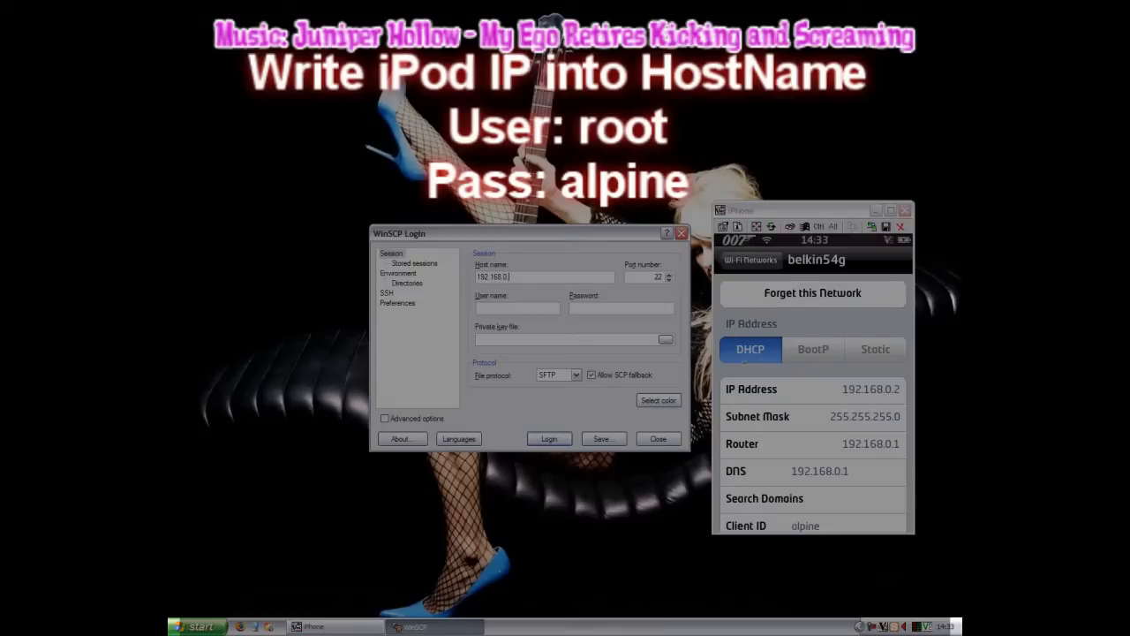
left_click(517, 309)
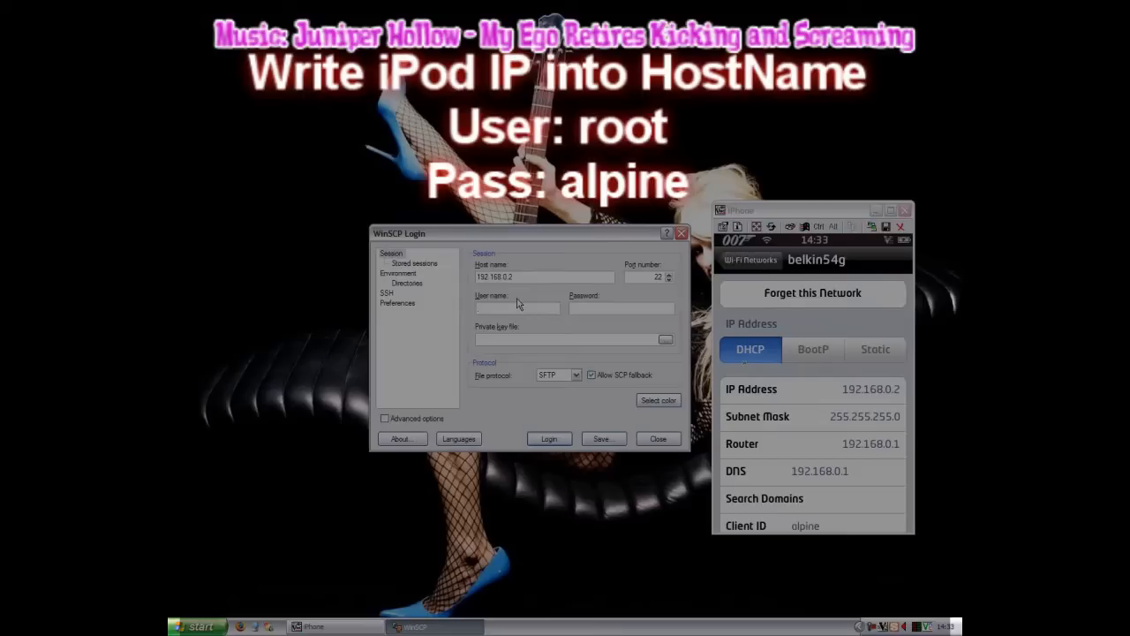
left_click(516, 307)
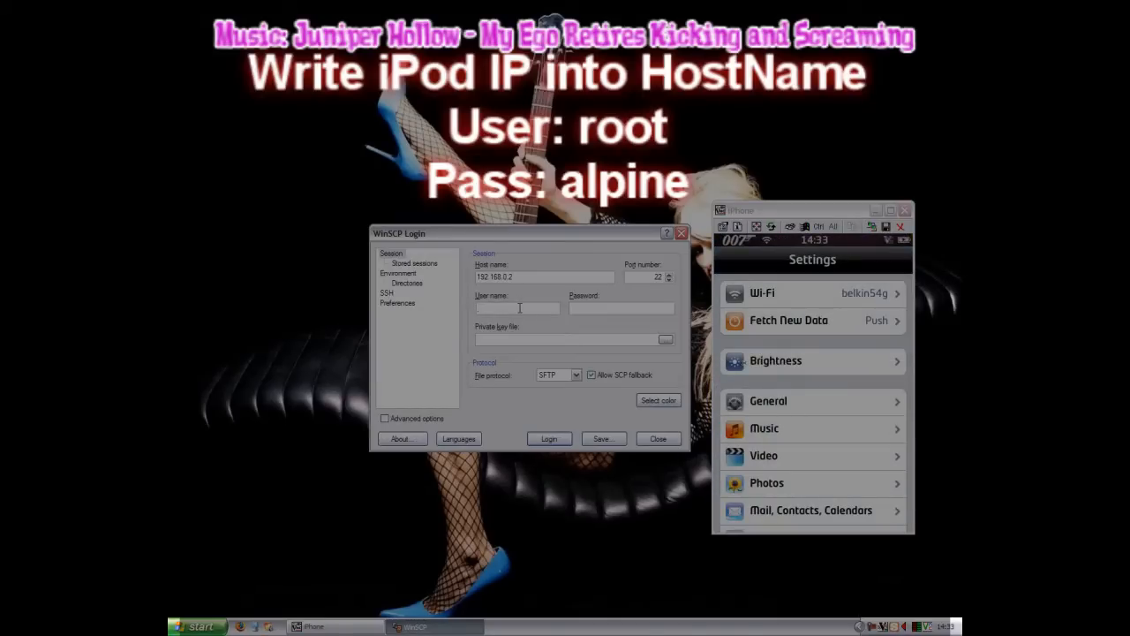
type("root")
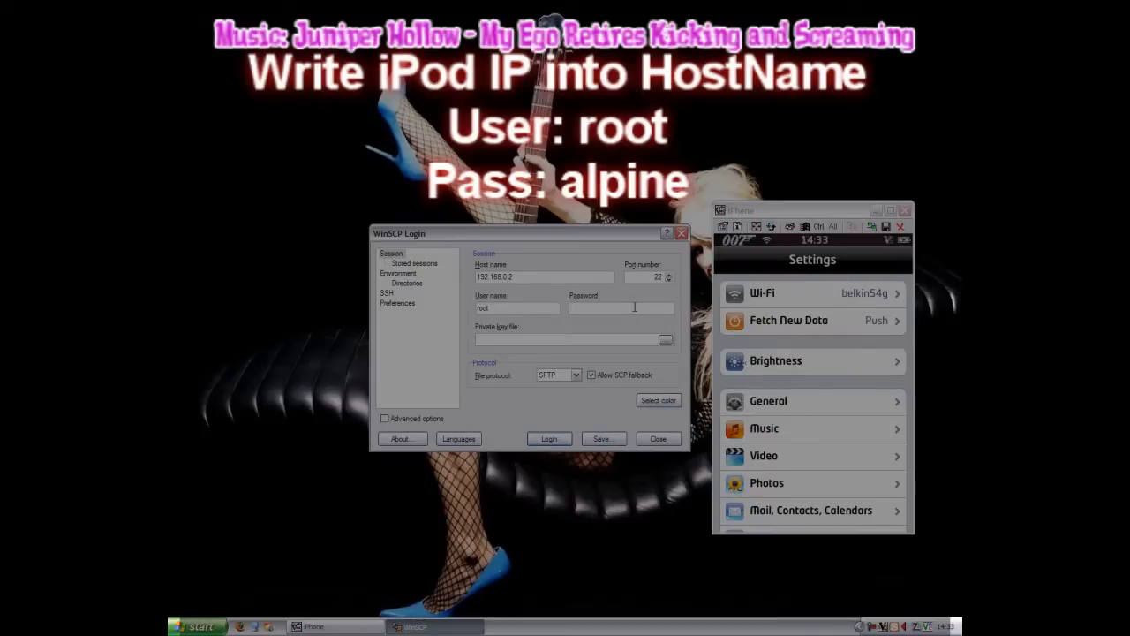
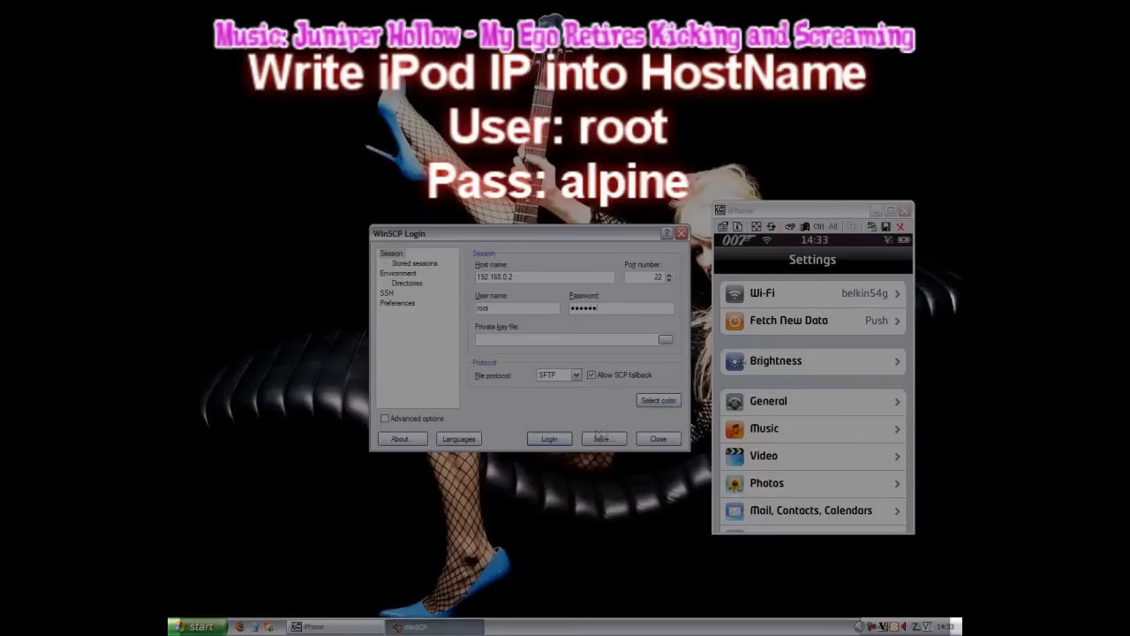
Save the login as session 'YouTube Test', overwriting the old one, and begin logging in.
left_click(603, 438)
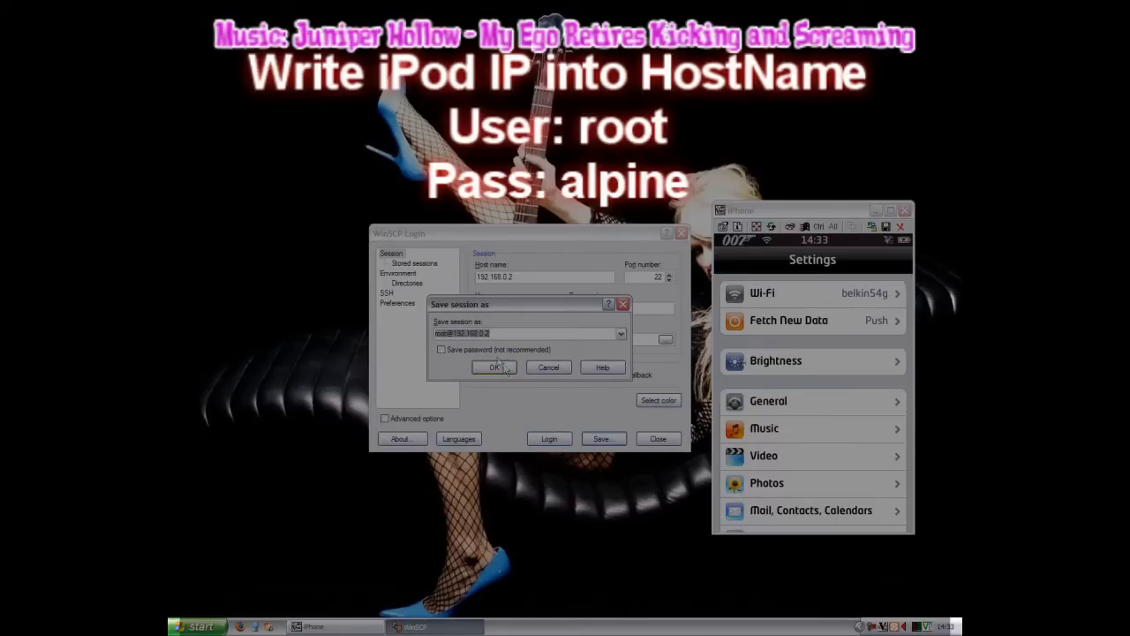
type("YouTube Test")
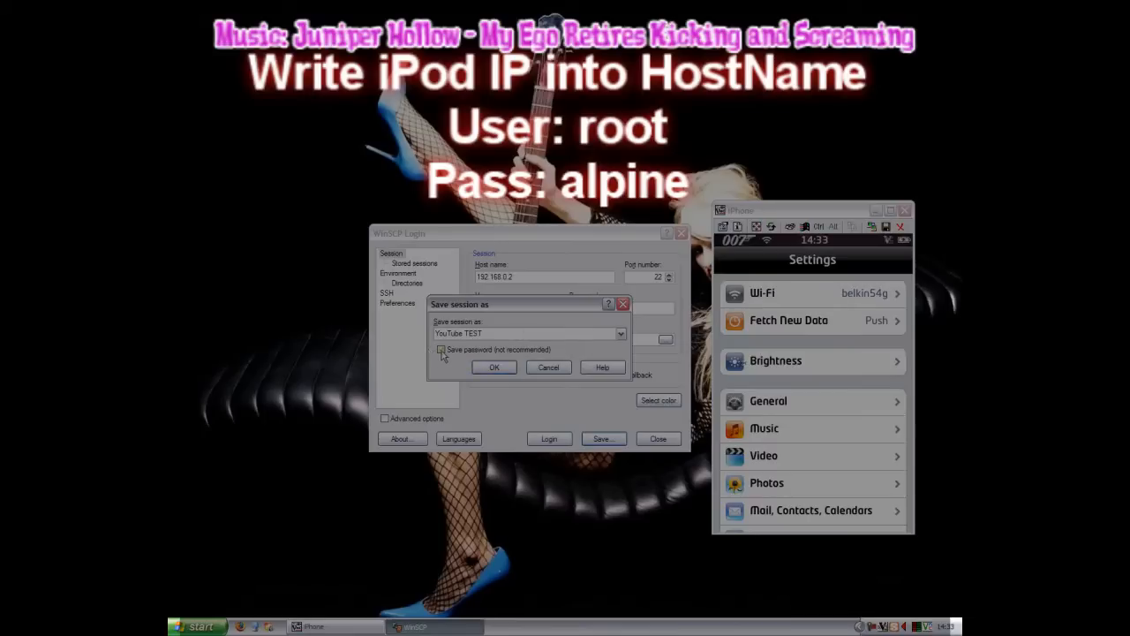
left_click(493, 367)
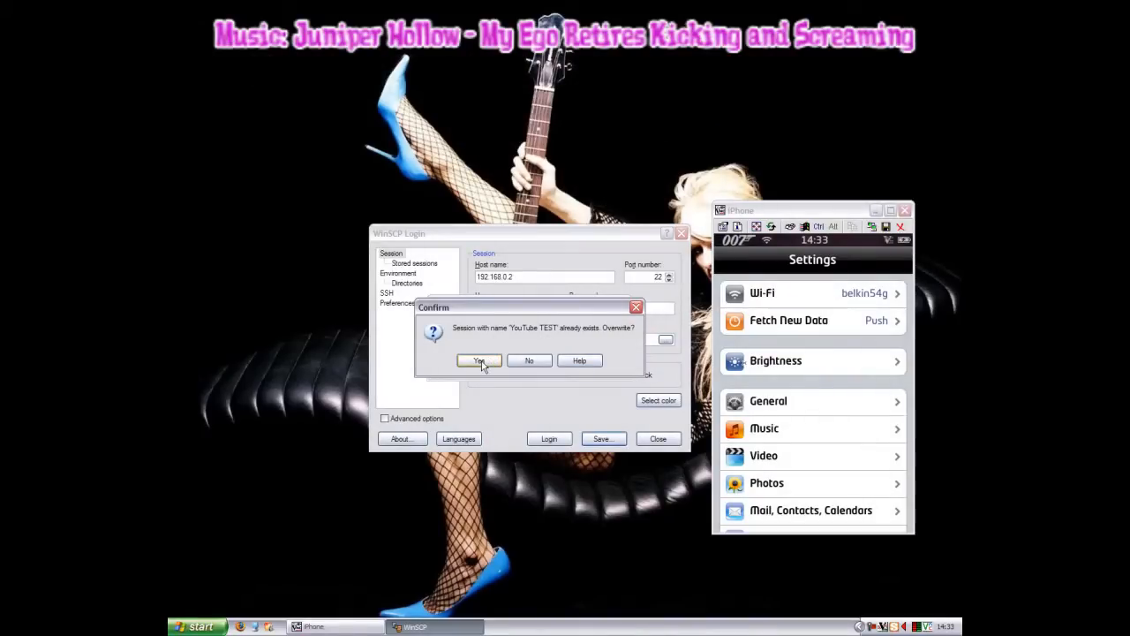
left_click(478, 360)
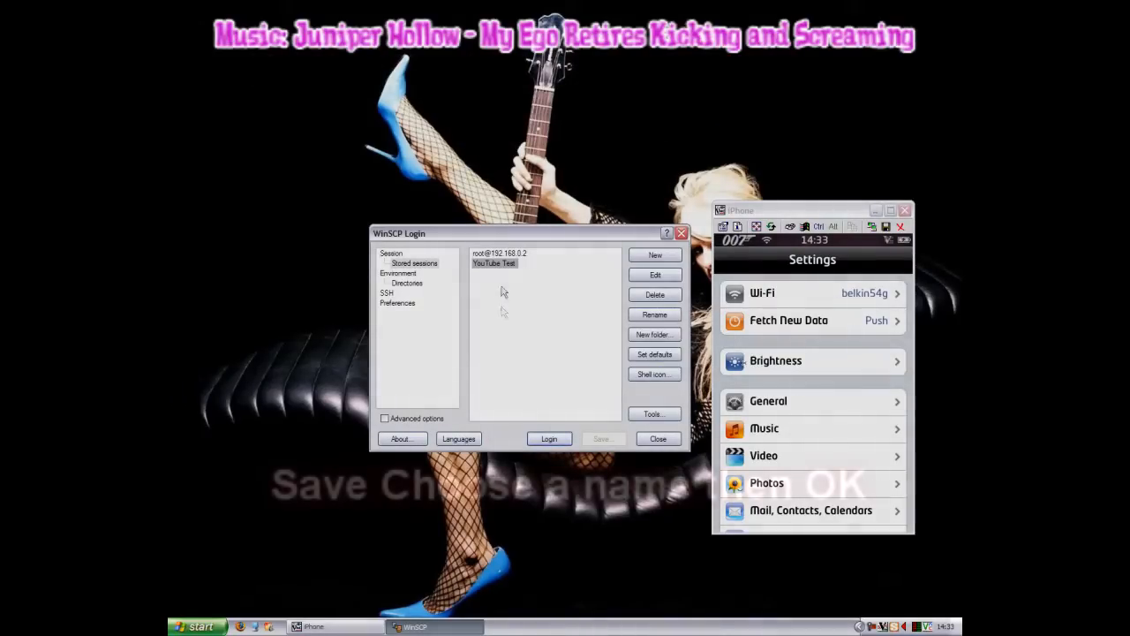
left_click(494, 263)
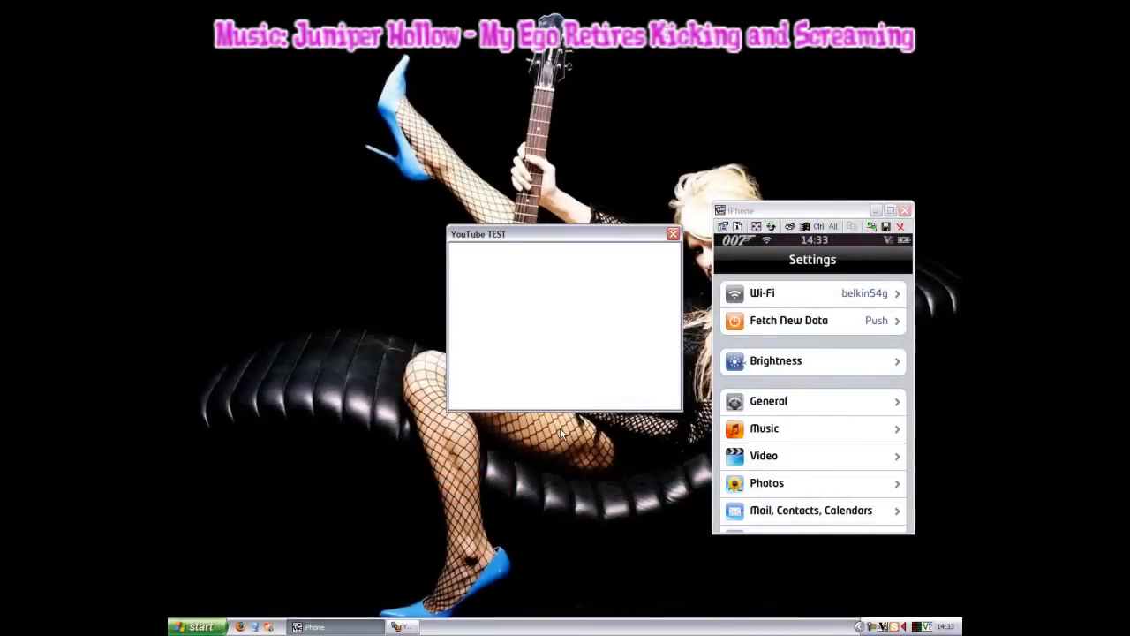
Respond to the connection prompt for the YouTube TEST session.
left_click(673, 233)
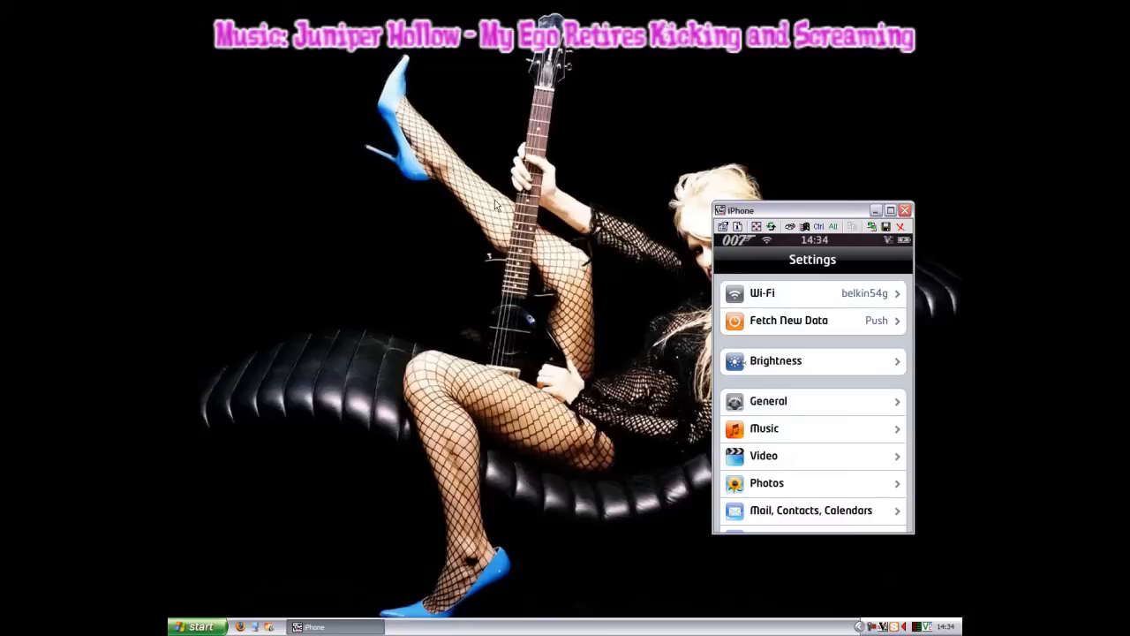
mouse_move(552, 291)
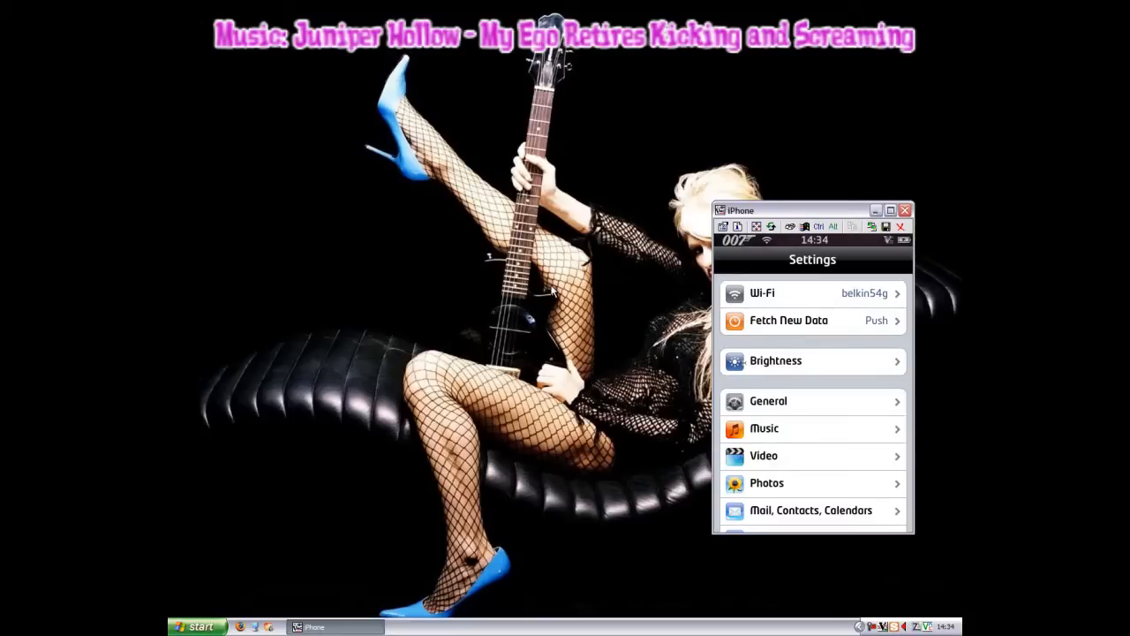
mouse_move(565, 270)
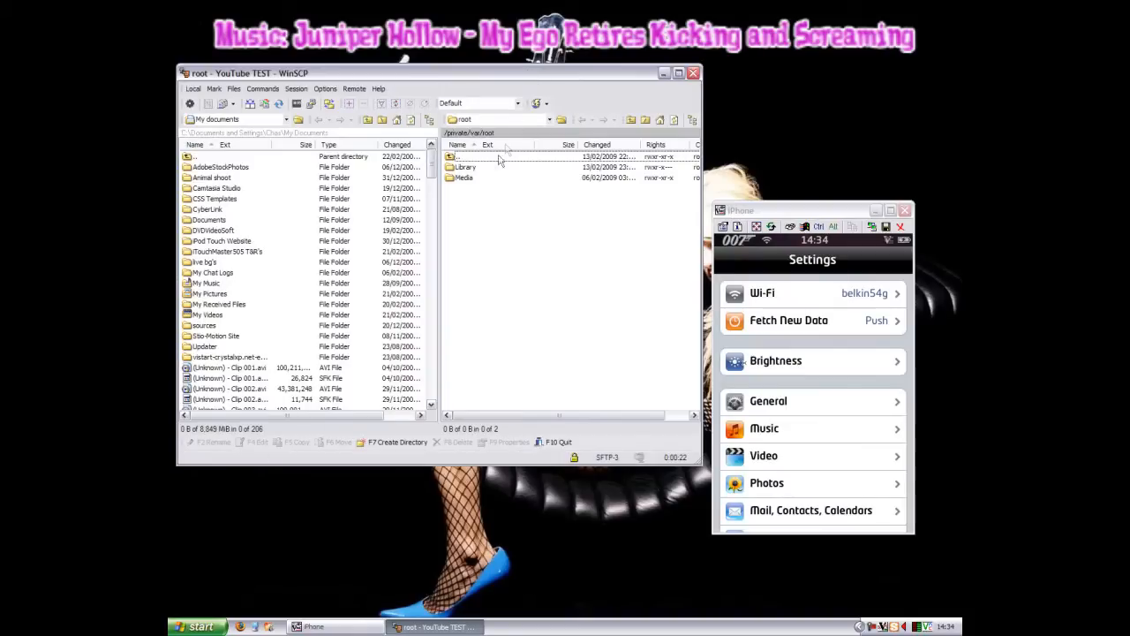
left_click(517, 103)
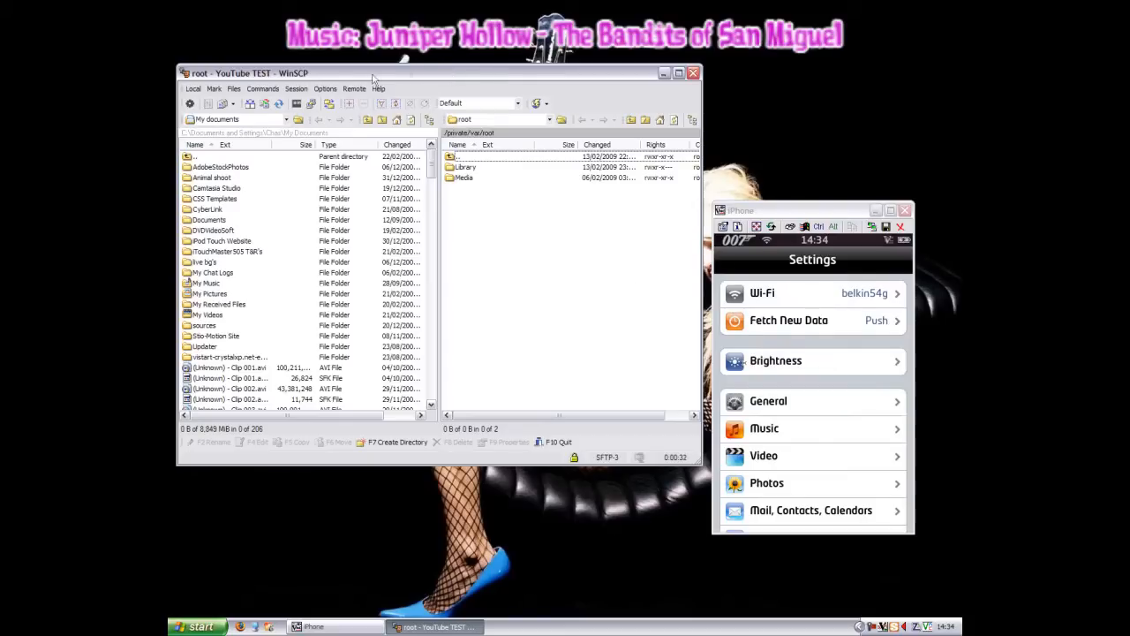
mouse_move(325, 88)
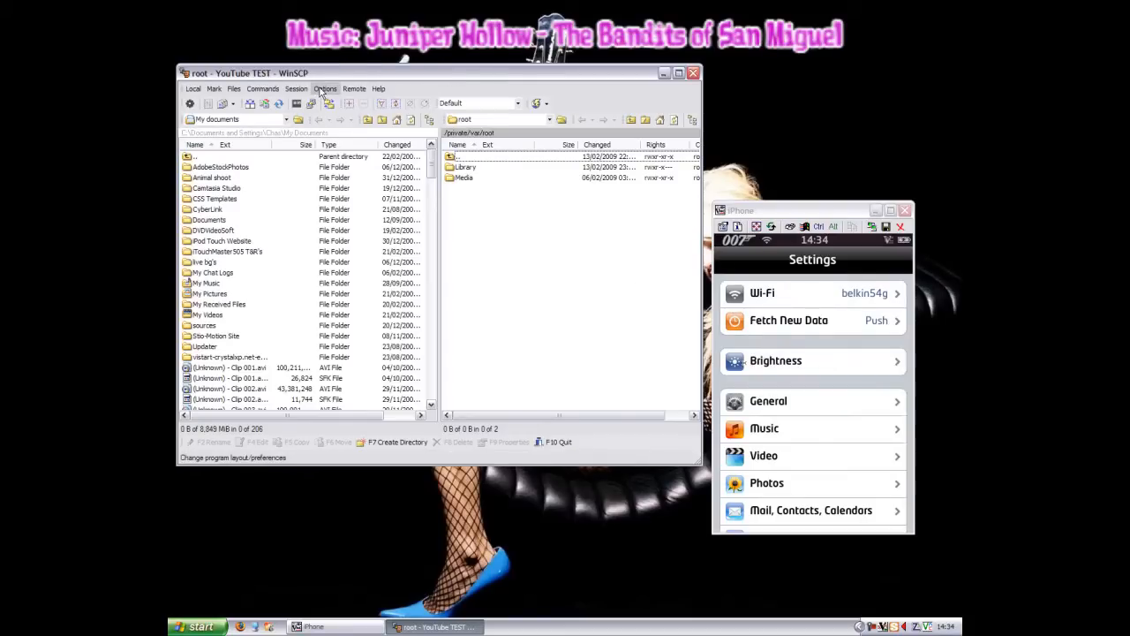
left_click(325, 89)
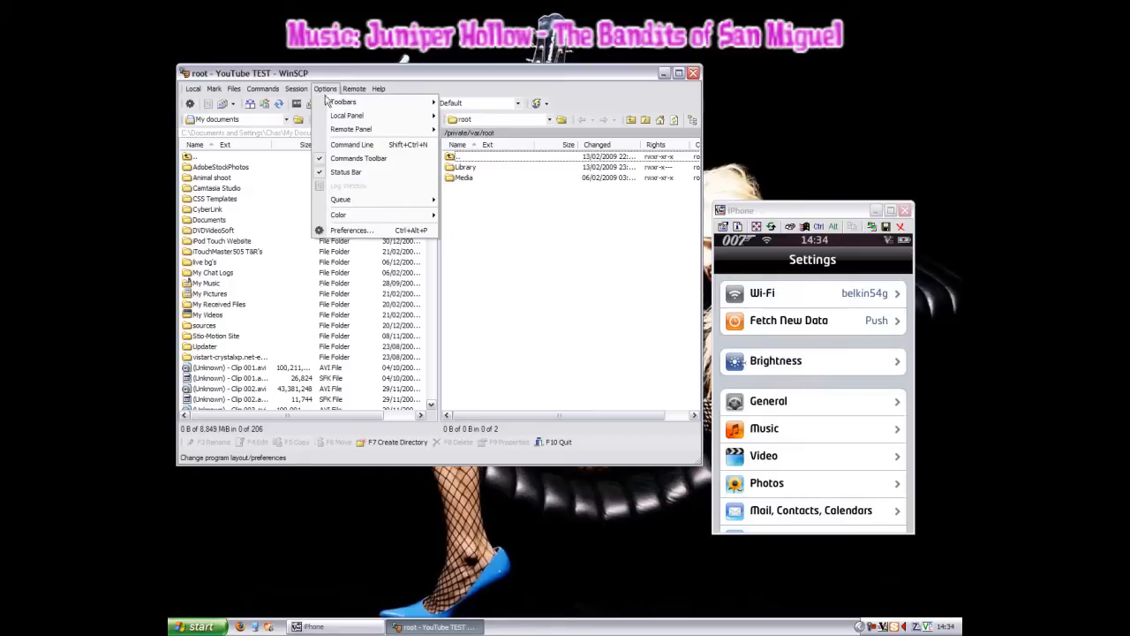
mouse_move(342, 101)
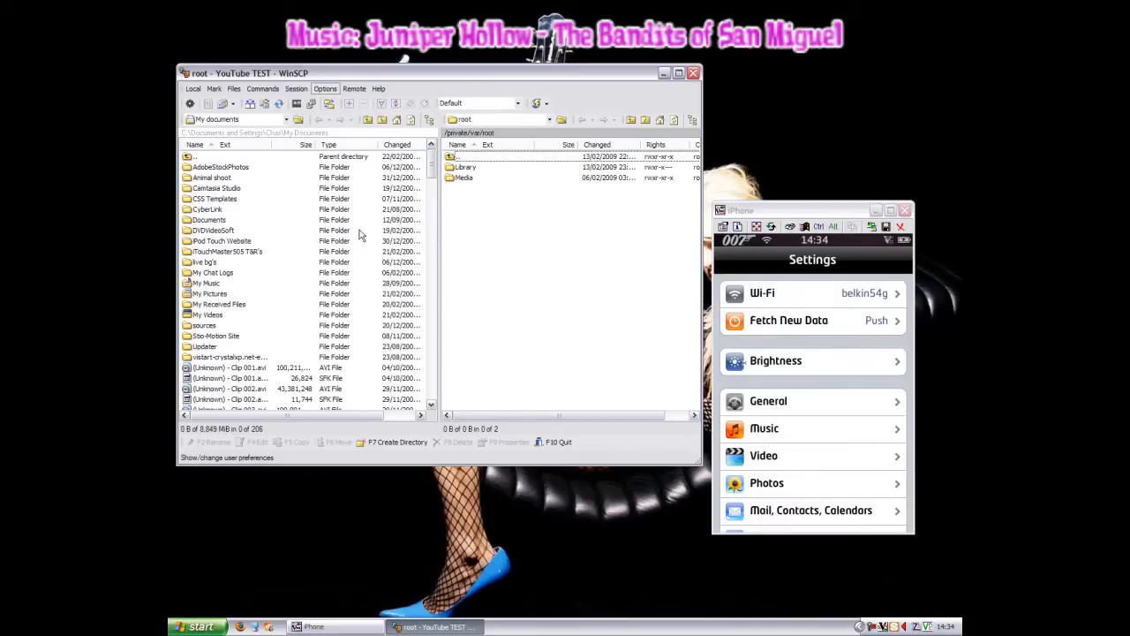
Show the Preferences Interface page with the Norton Commander layout option.
left_click(325, 88)
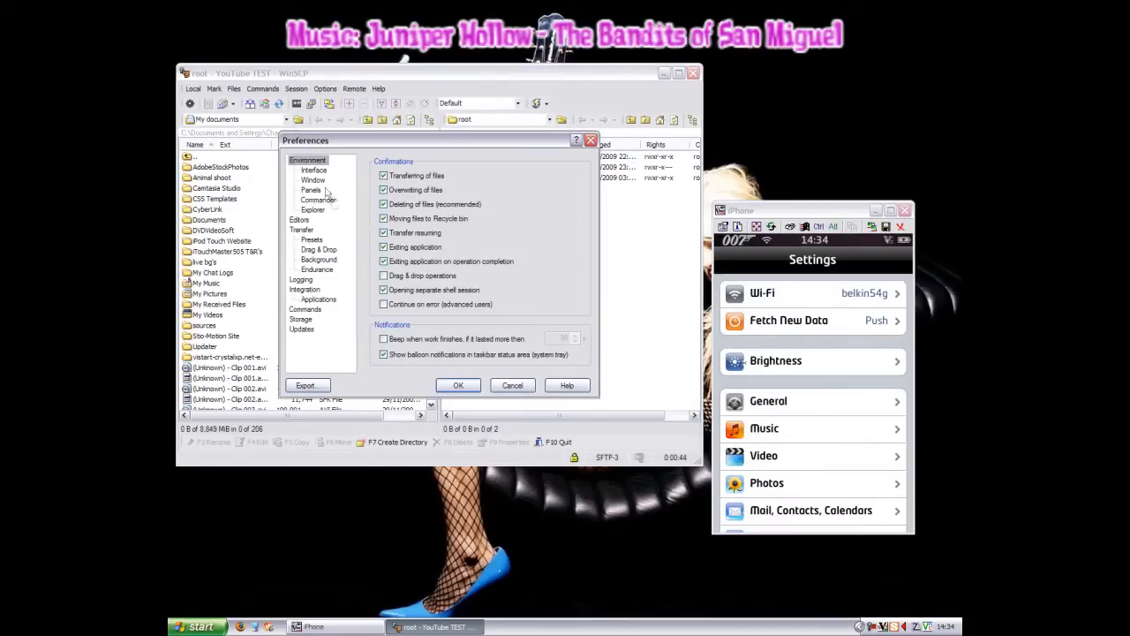
left_click(315, 170)
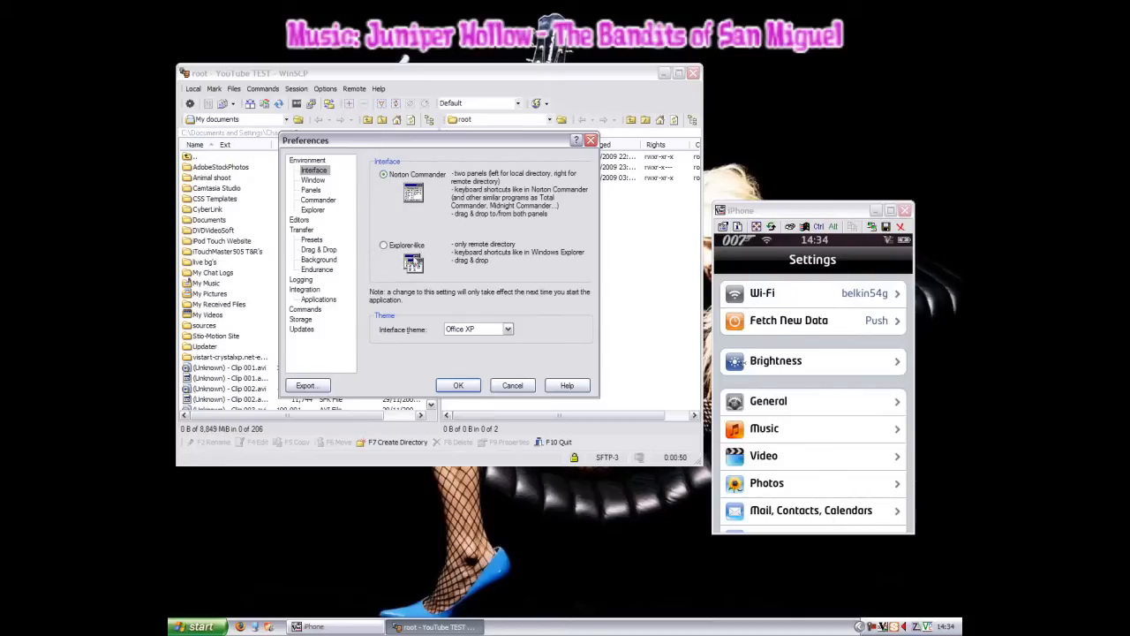
mouse_move(512, 385)
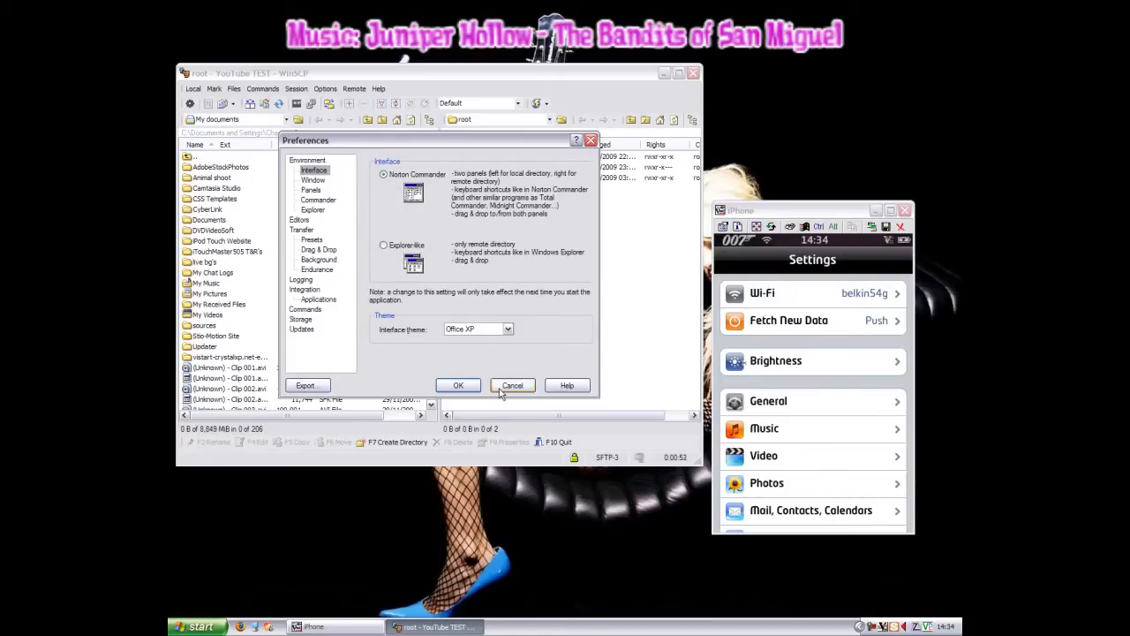